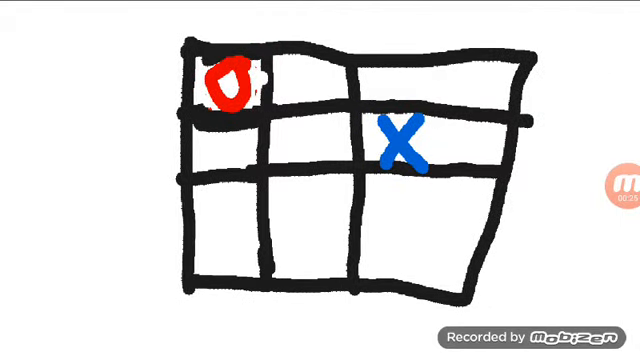
Draw a blue X in the lower middle square of the tic-tac-toe grid
{"action": "left_click", "coordinate": [308, 216]}
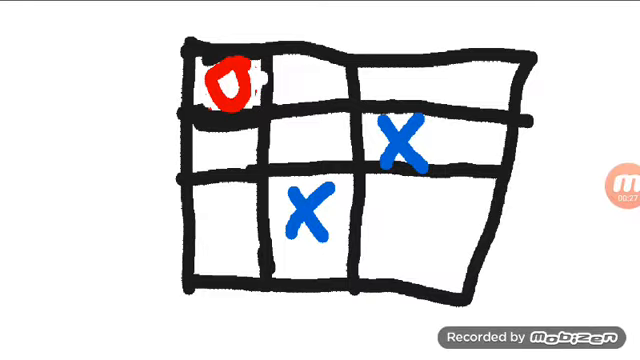